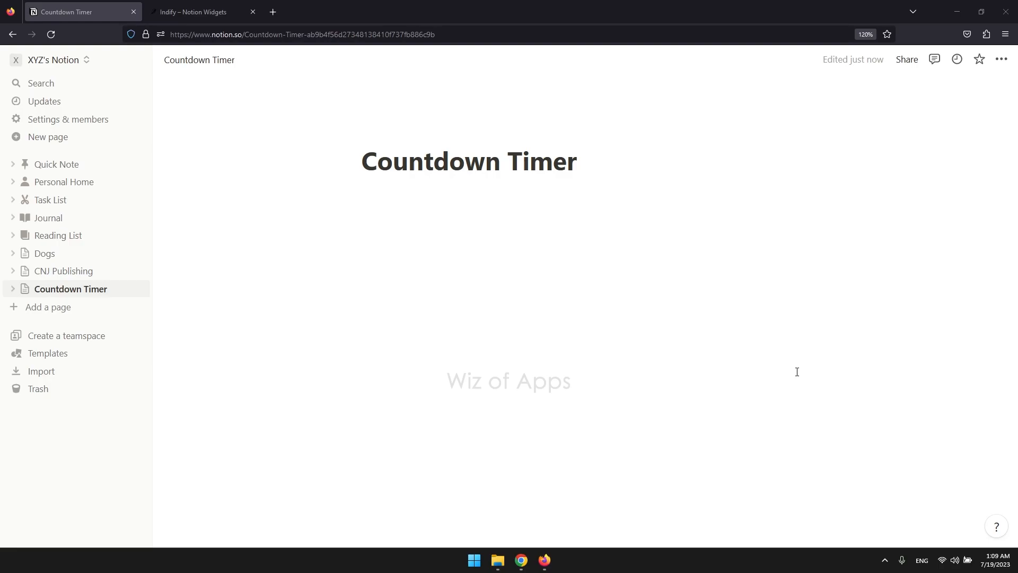
mouse_move(841, 481)
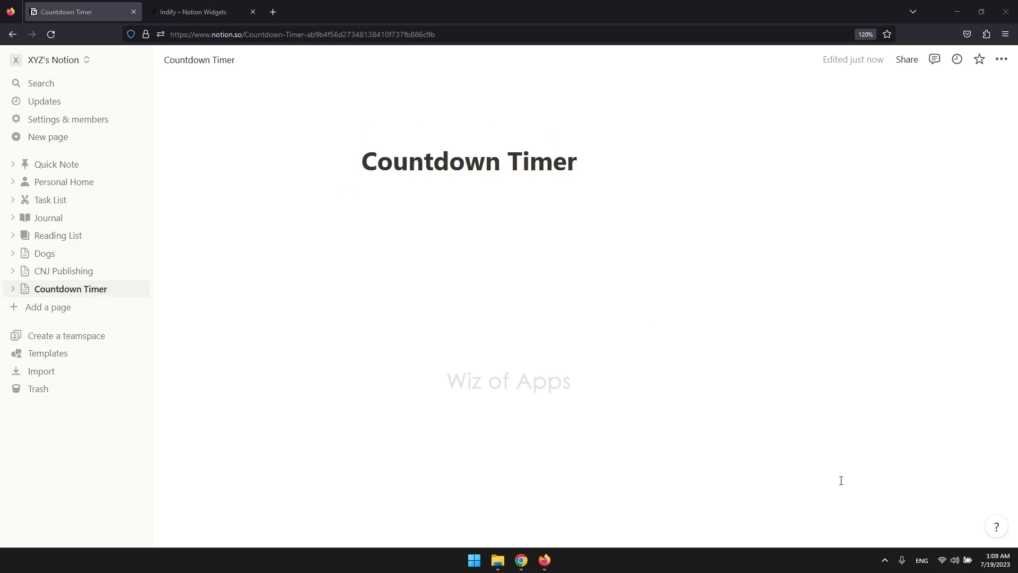
Create a new Indify Countdown widget titled 'Trip to Maldives' and continue to its settings
left_click(192, 12)
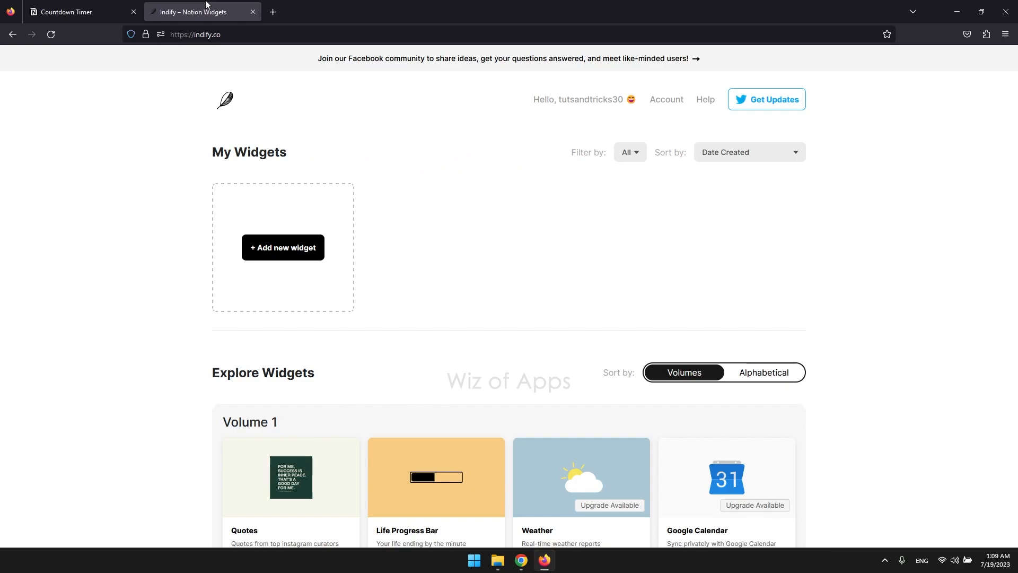
scroll("down", 3)
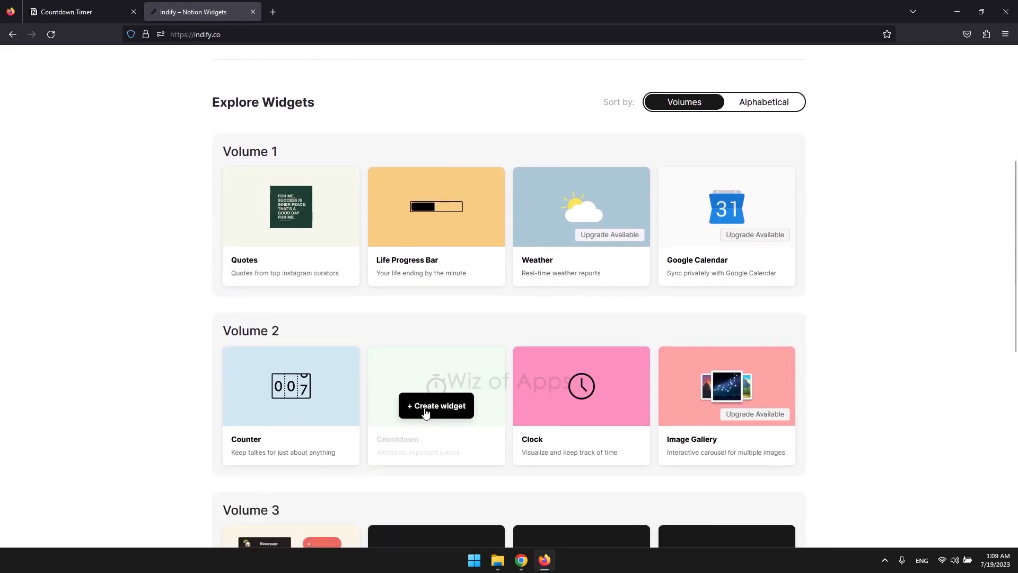
left_click(435, 405)
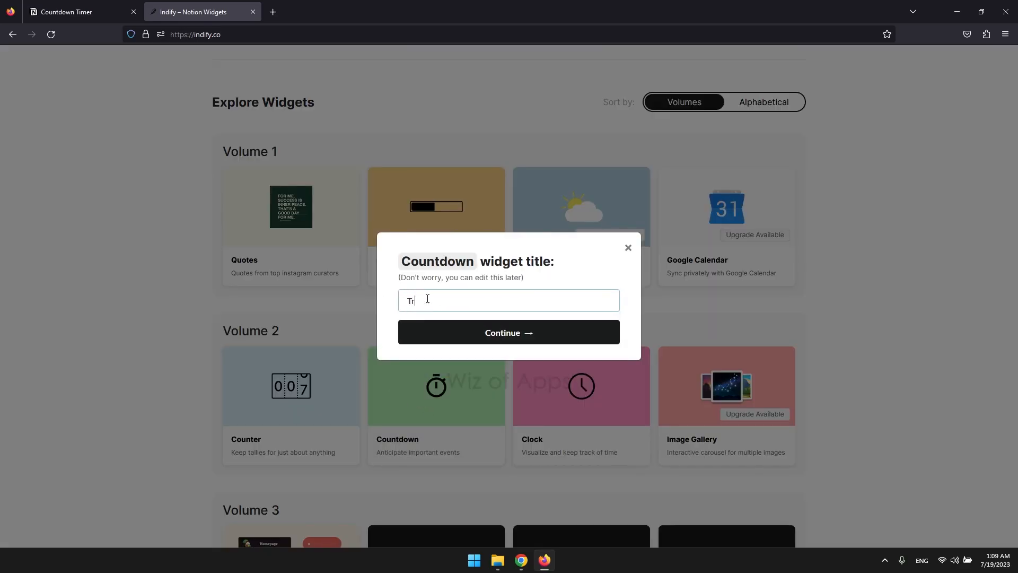
left_click(508, 332)
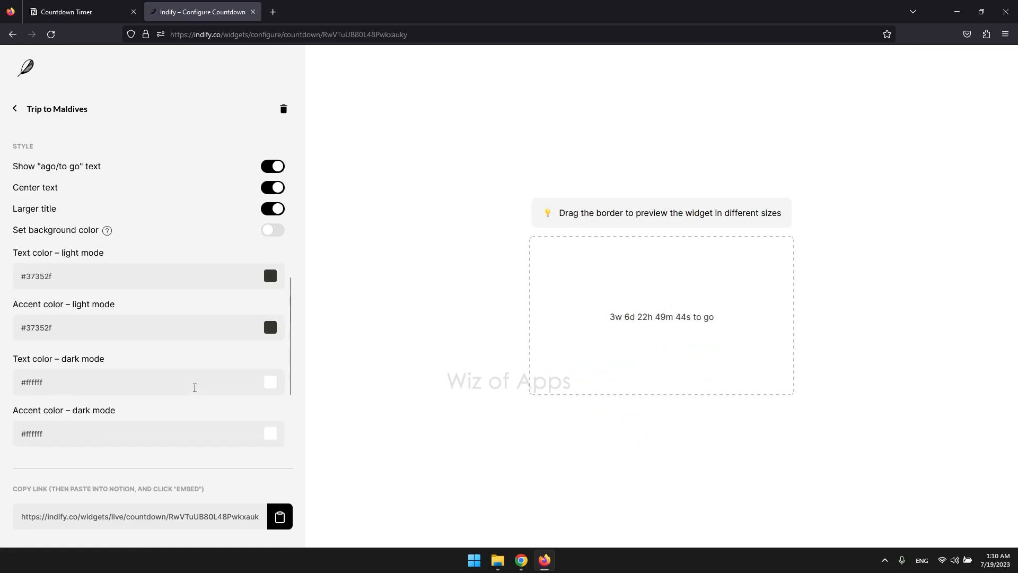
Enable a light blue custom background colour and copy the widget's live link
left_click(272, 231)
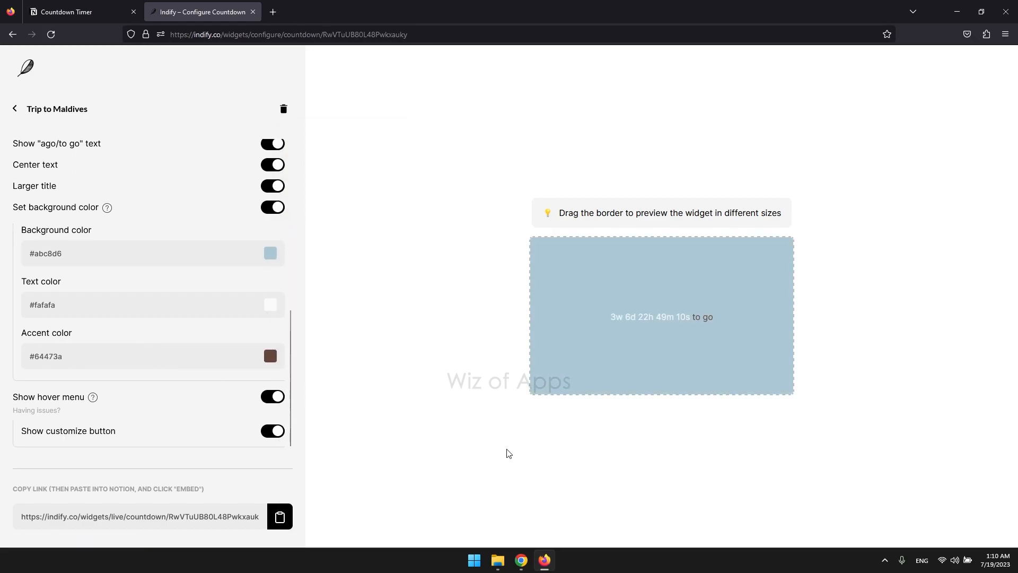
mouse_move(481, 453)
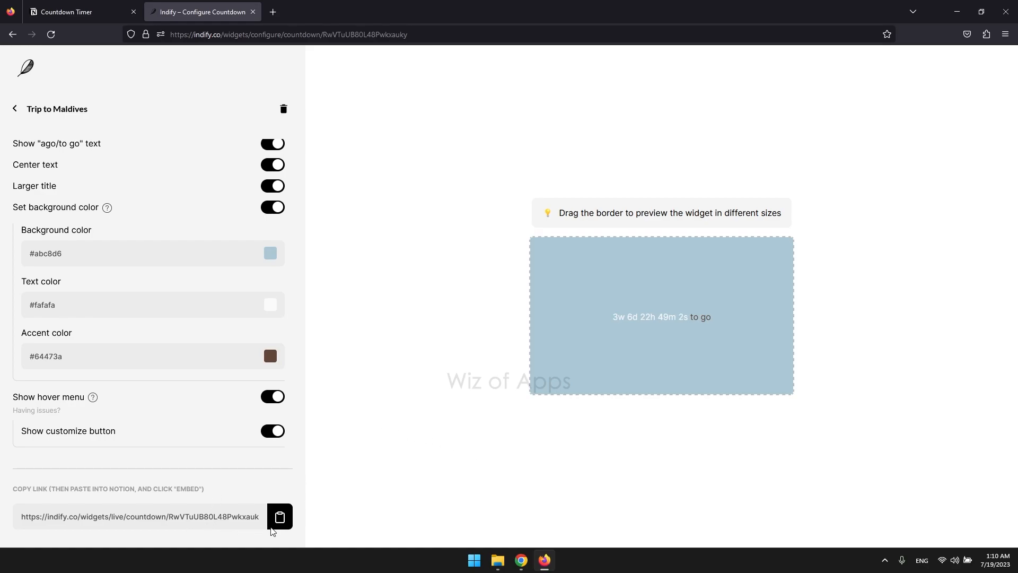
left_click(279, 517)
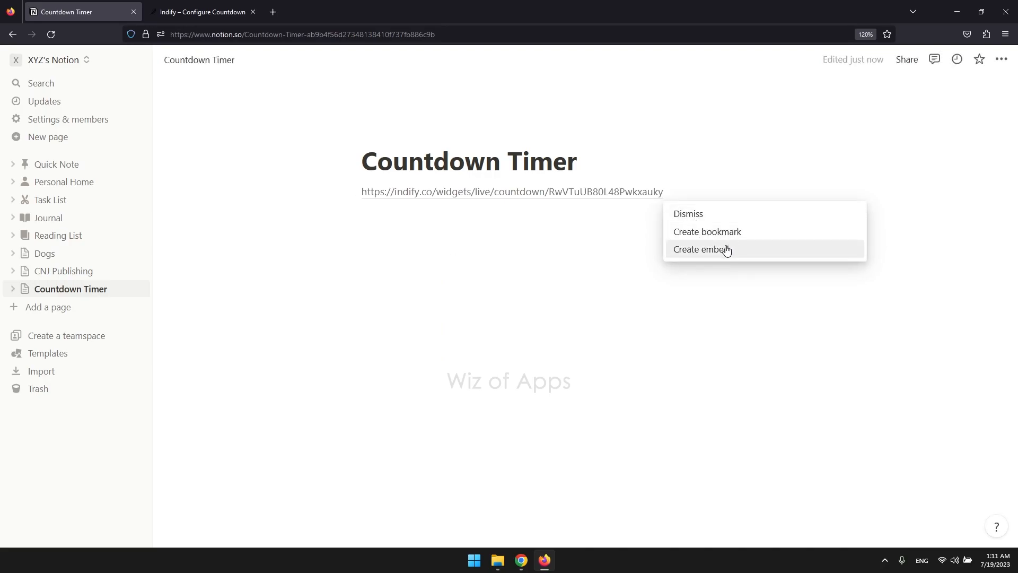
Paste the Indify link under the page title and turn it into an embed block
left_click(701, 249)
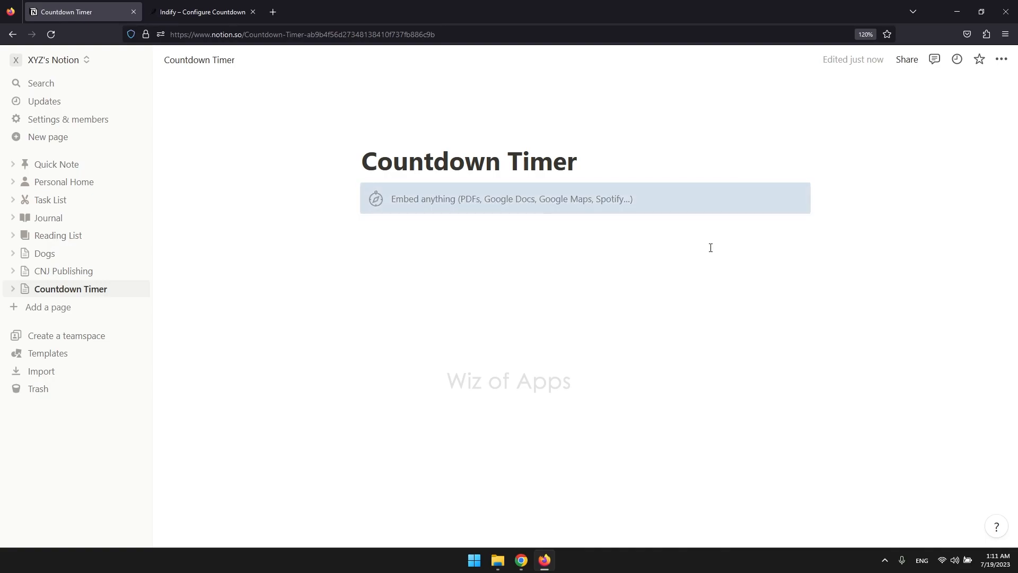
left_click(511, 199)
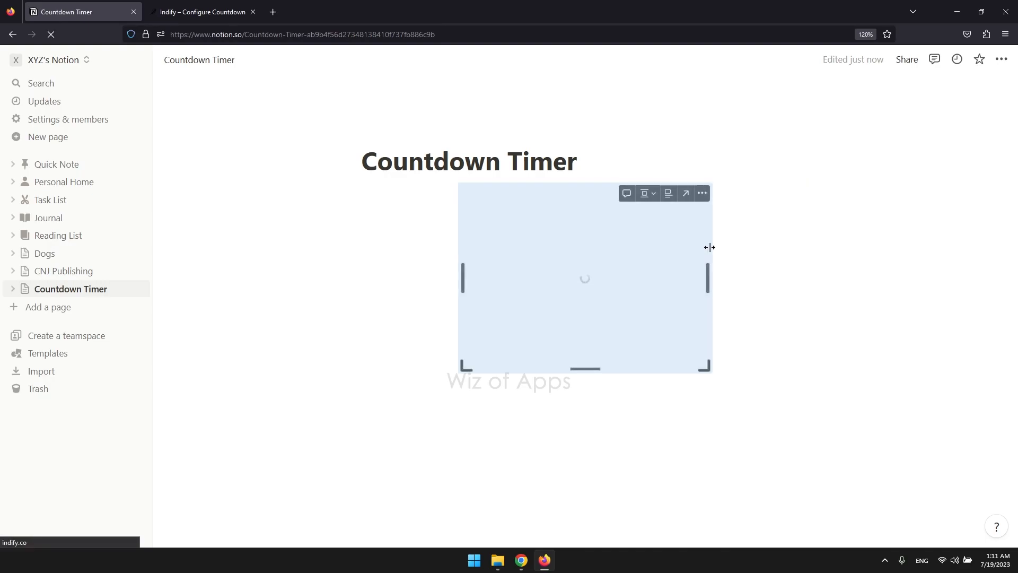